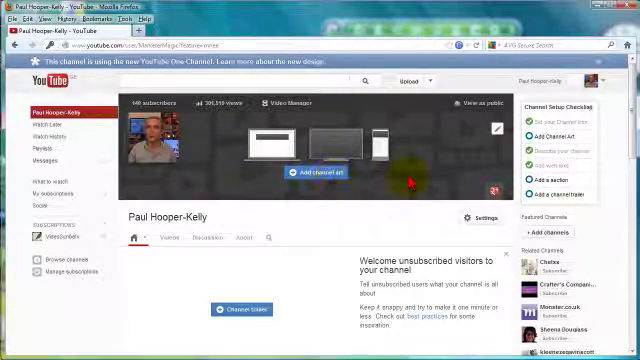
pyautogui.moveTo(616, 206)
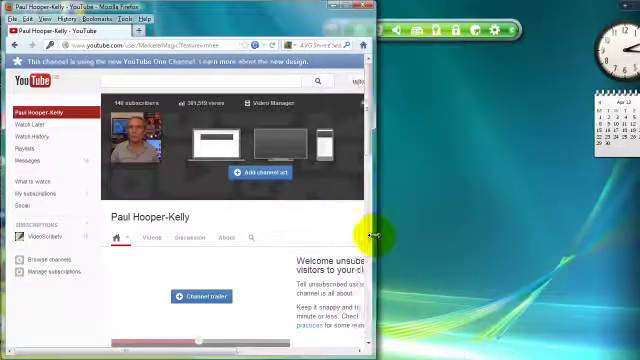
pyautogui.moveTo(344, 226)
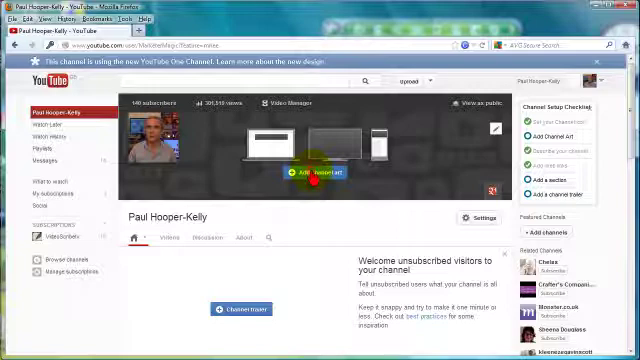
# Upload the prepared Paul Hooper-Kelly banner image file from the computer as channel art.
pyautogui.click(318, 176)
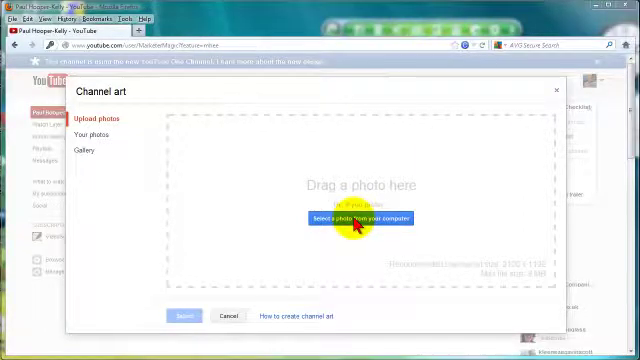
pyautogui.click(358, 218)
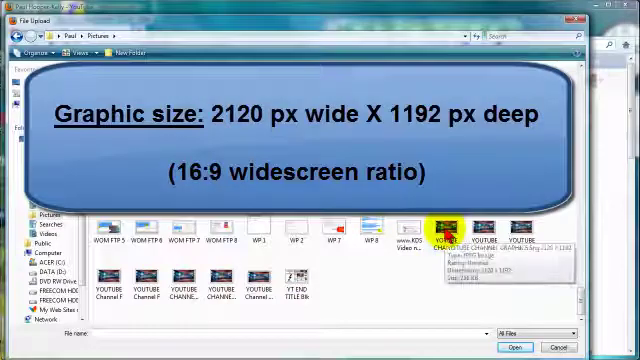
pyautogui.click(460, 228)
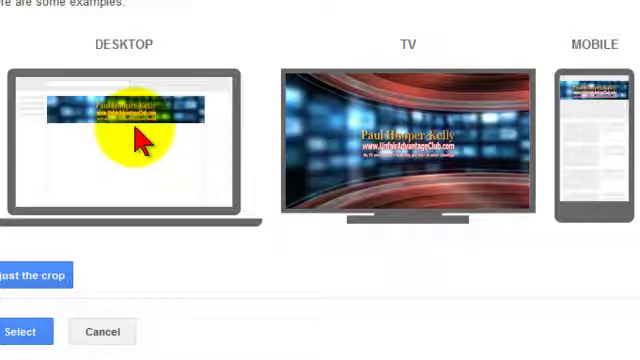
pyautogui.moveTo(144, 284)
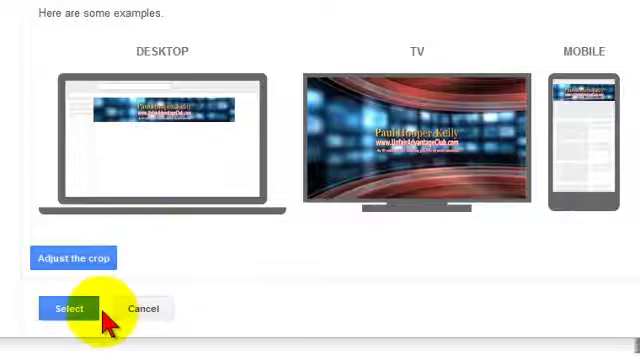
# Apply the banner so it spans the channel page header with the website address.
pyautogui.click(64, 308)
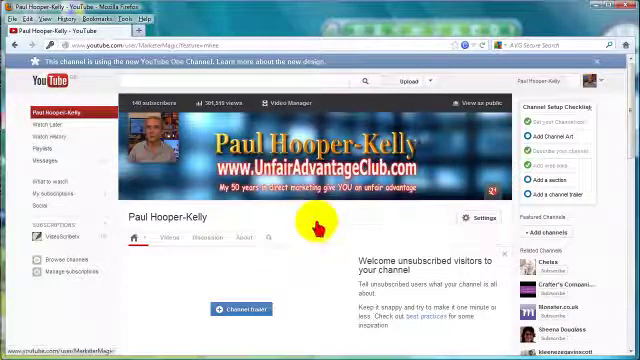
pyautogui.moveTo(568, 222)
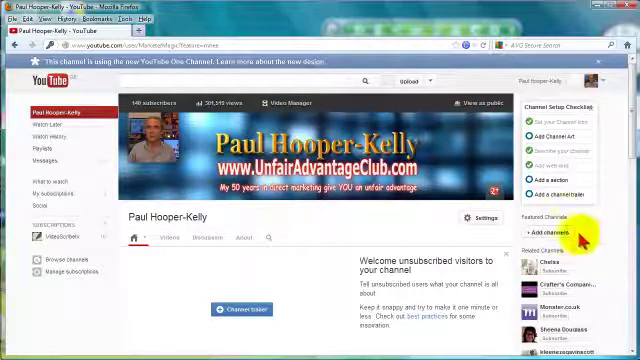
pyautogui.moveTo(390, 224)
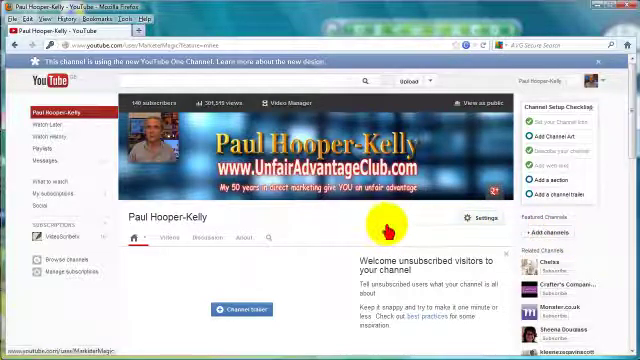
# Switch to View as public and look over the banner above recent and popular uploads.
pyautogui.click(470, 104)
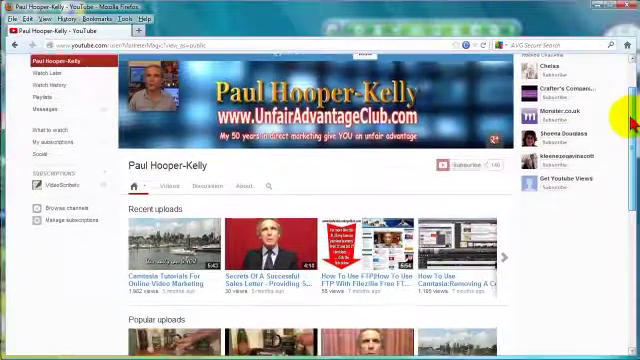
pyautogui.scroll(-3)
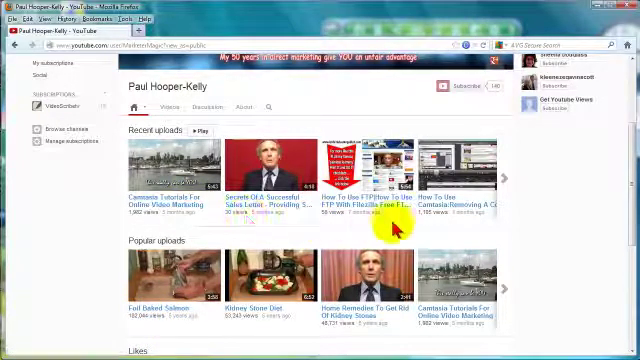
pyautogui.scroll(-3)
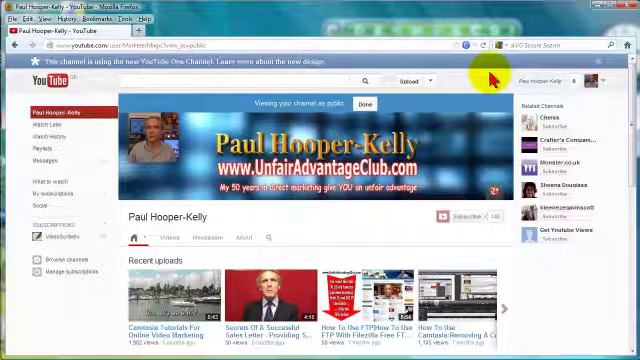
pyautogui.moveTo(370, 204)
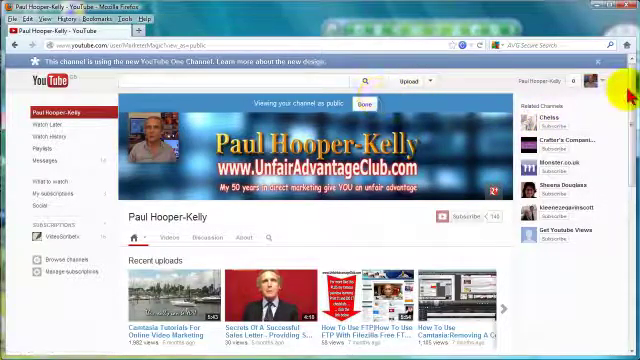
pyautogui.scroll(-3)
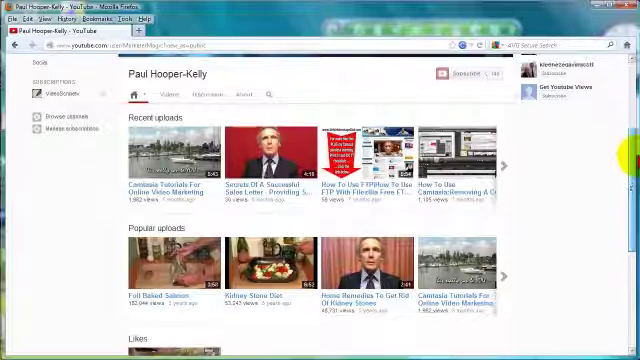